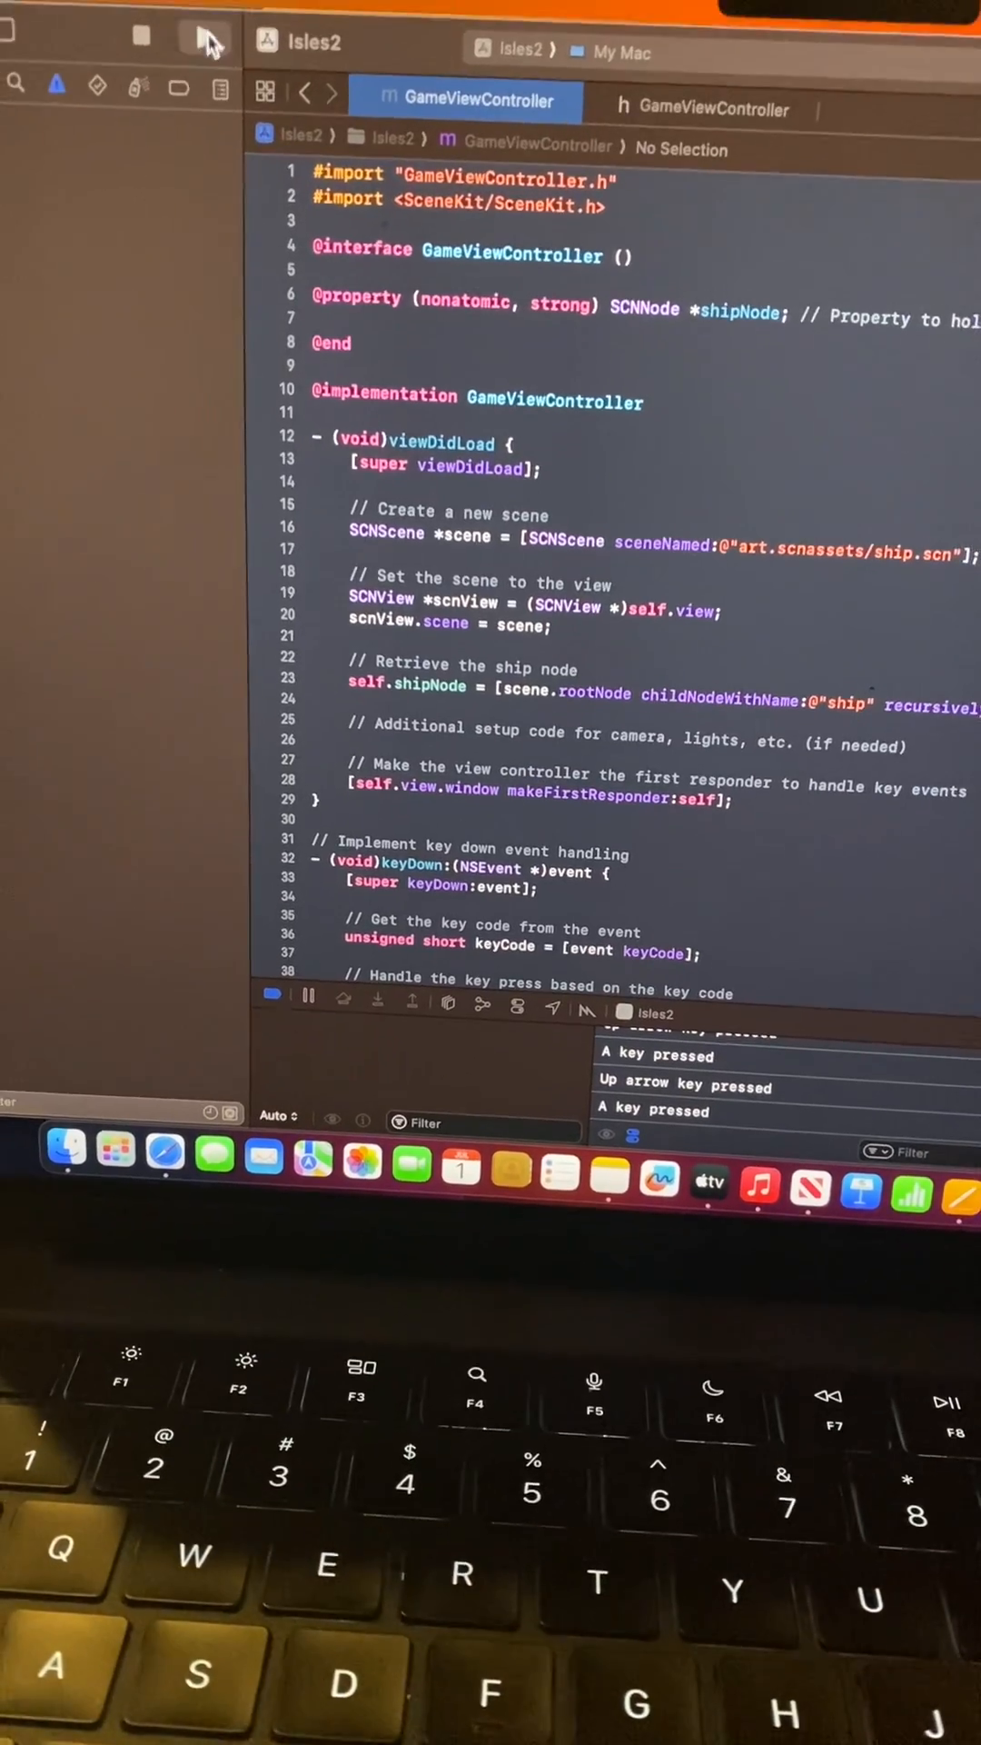
Rebuild and run Isles2, choosing Replace to terminate the already-running instance.
click(209, 41)
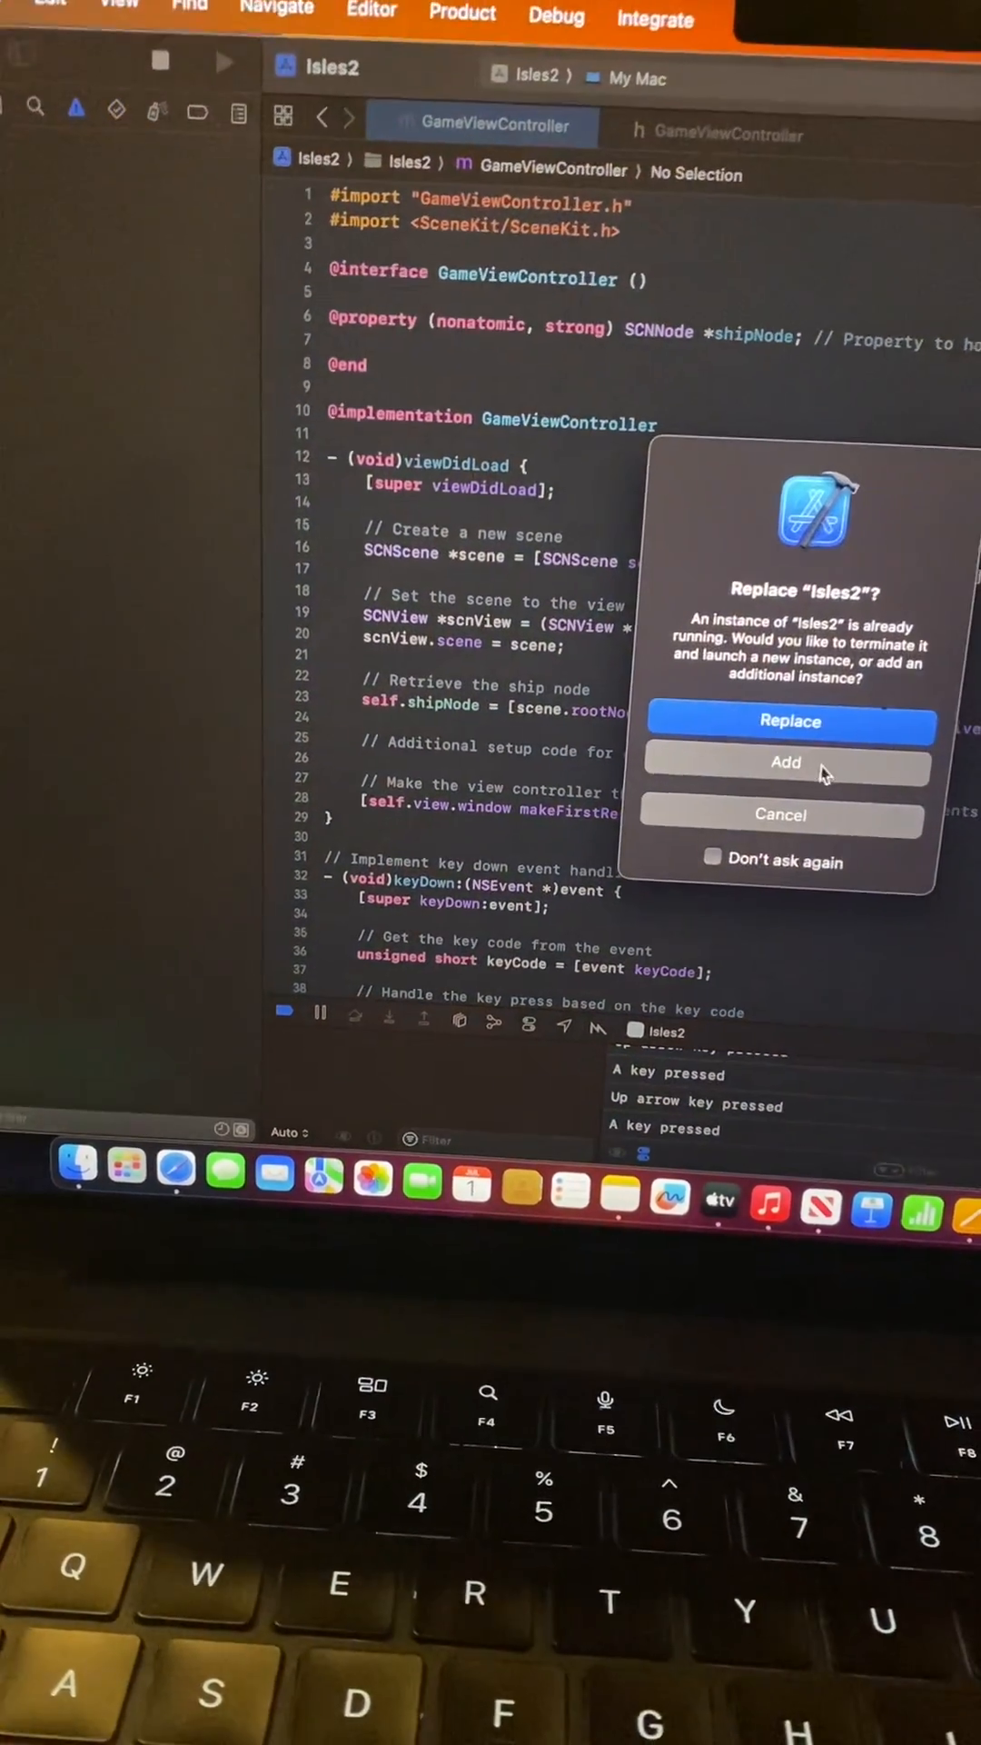
click(790, 720)
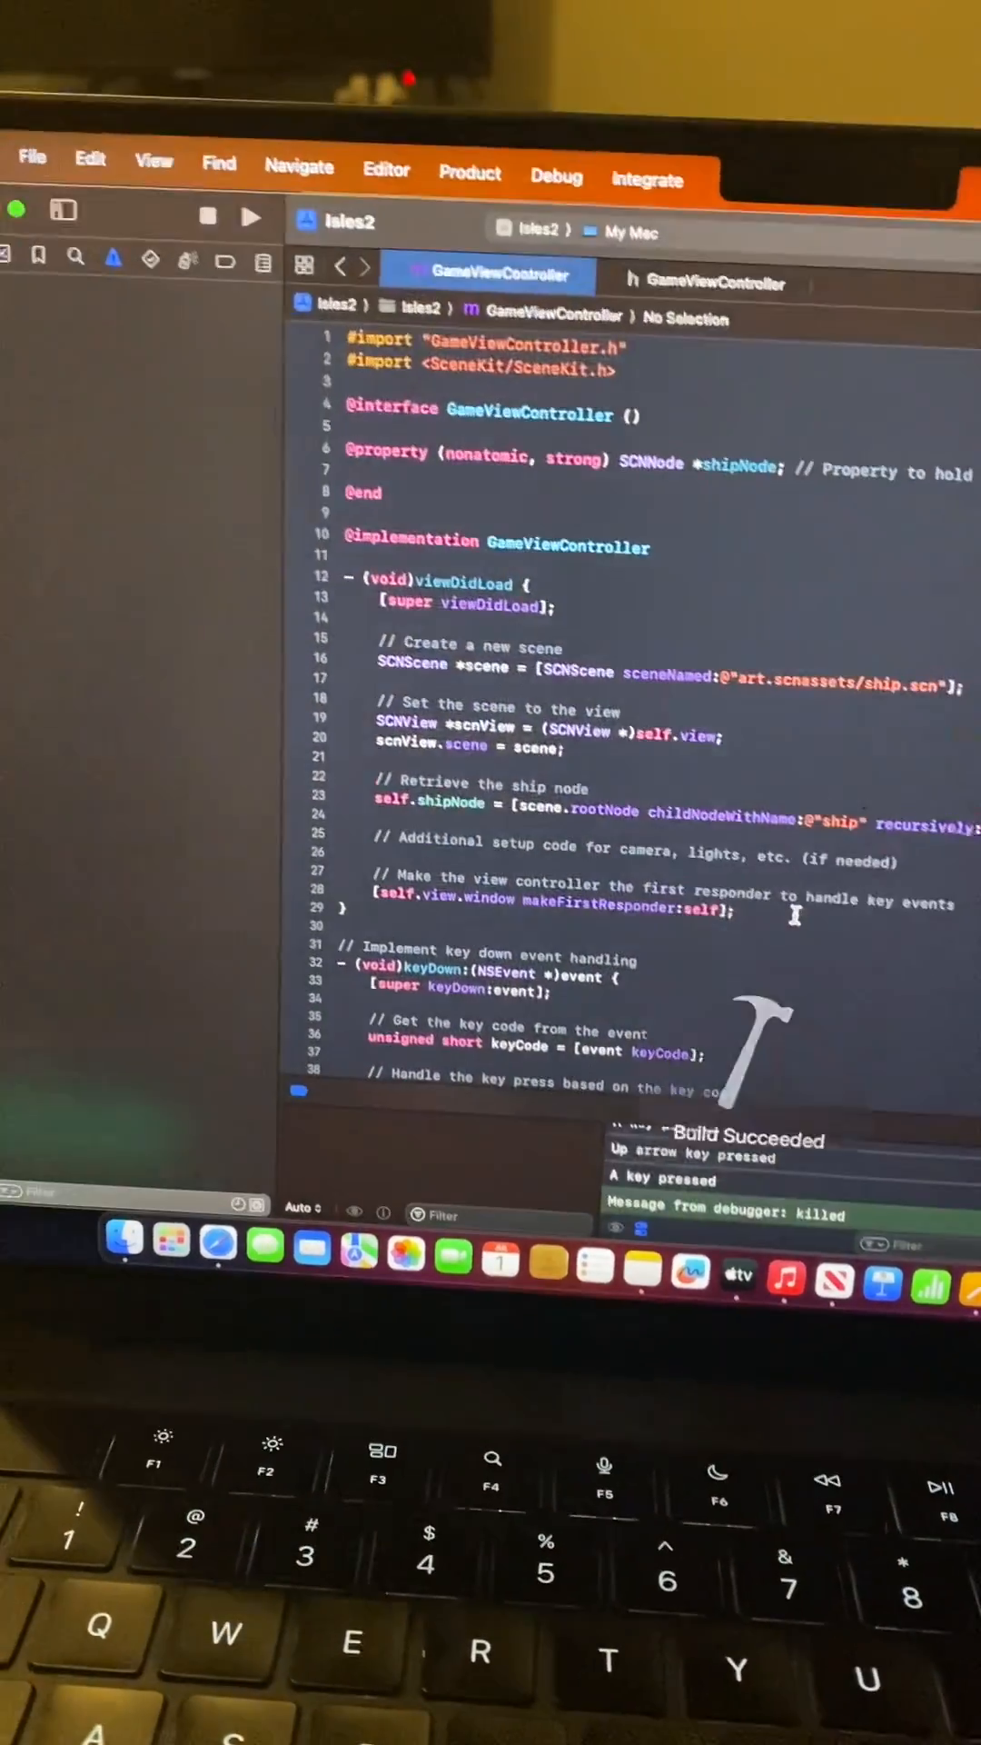
click(249, 217)
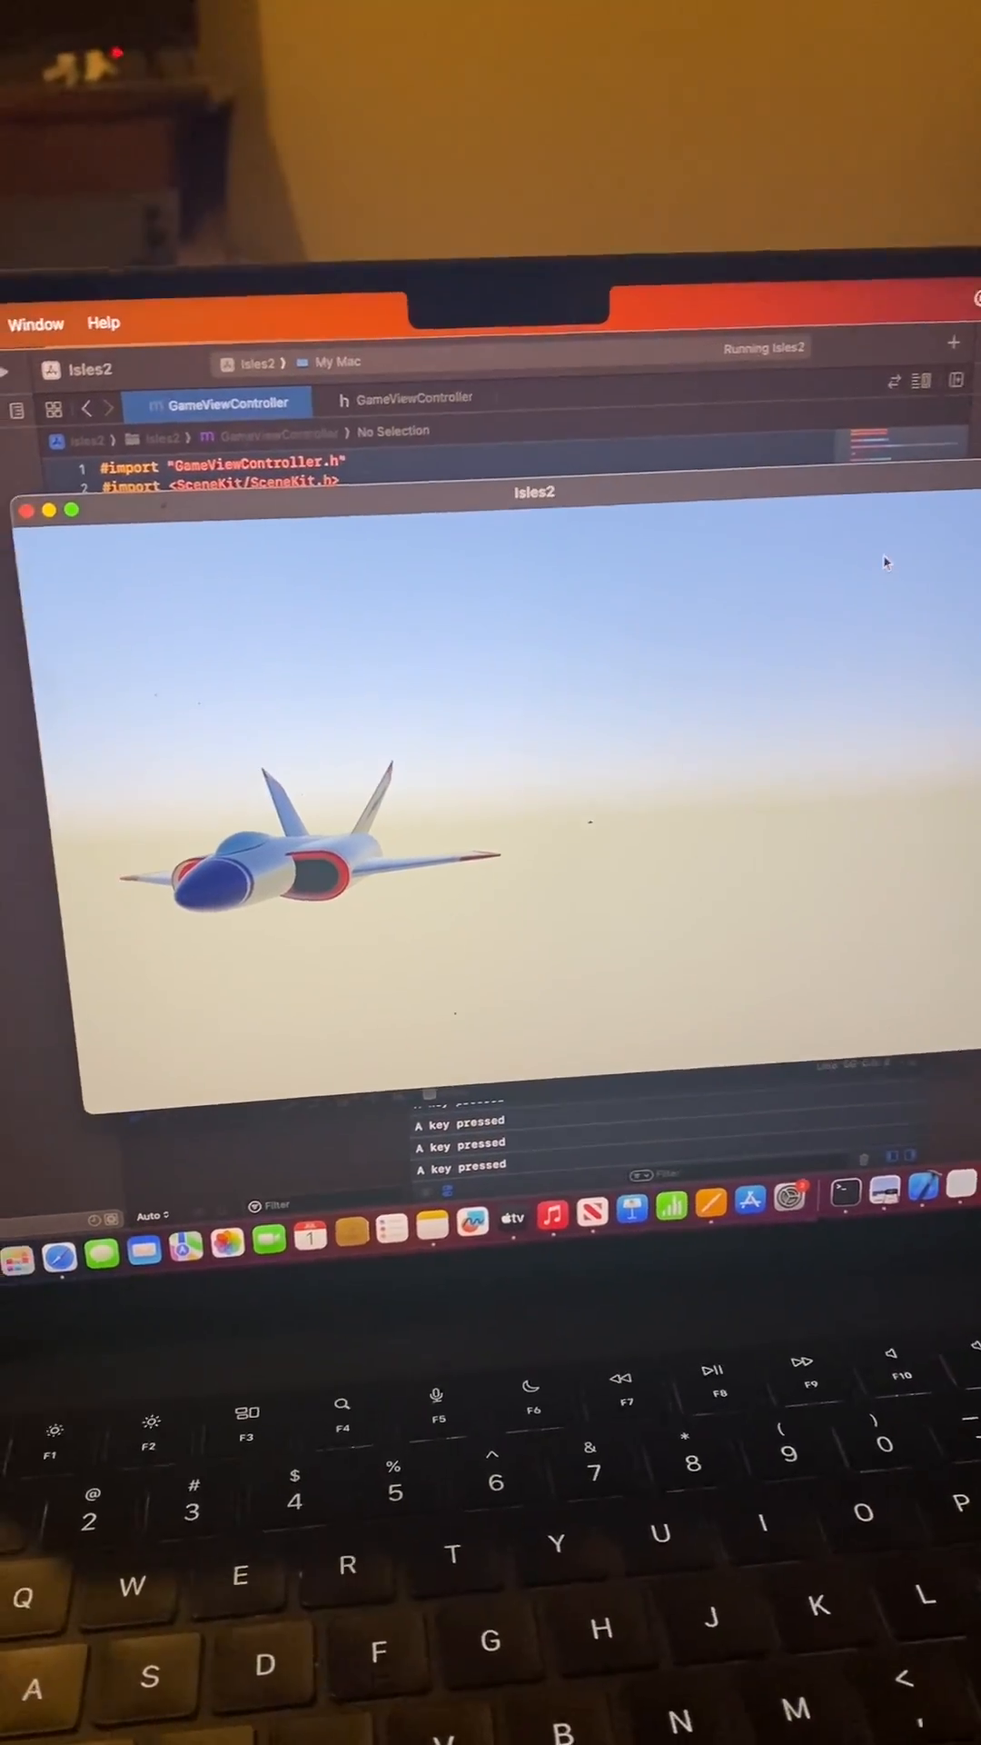
Move the 3D jet in the running Isles2 game window with the Up Arrow key.
key(Up)
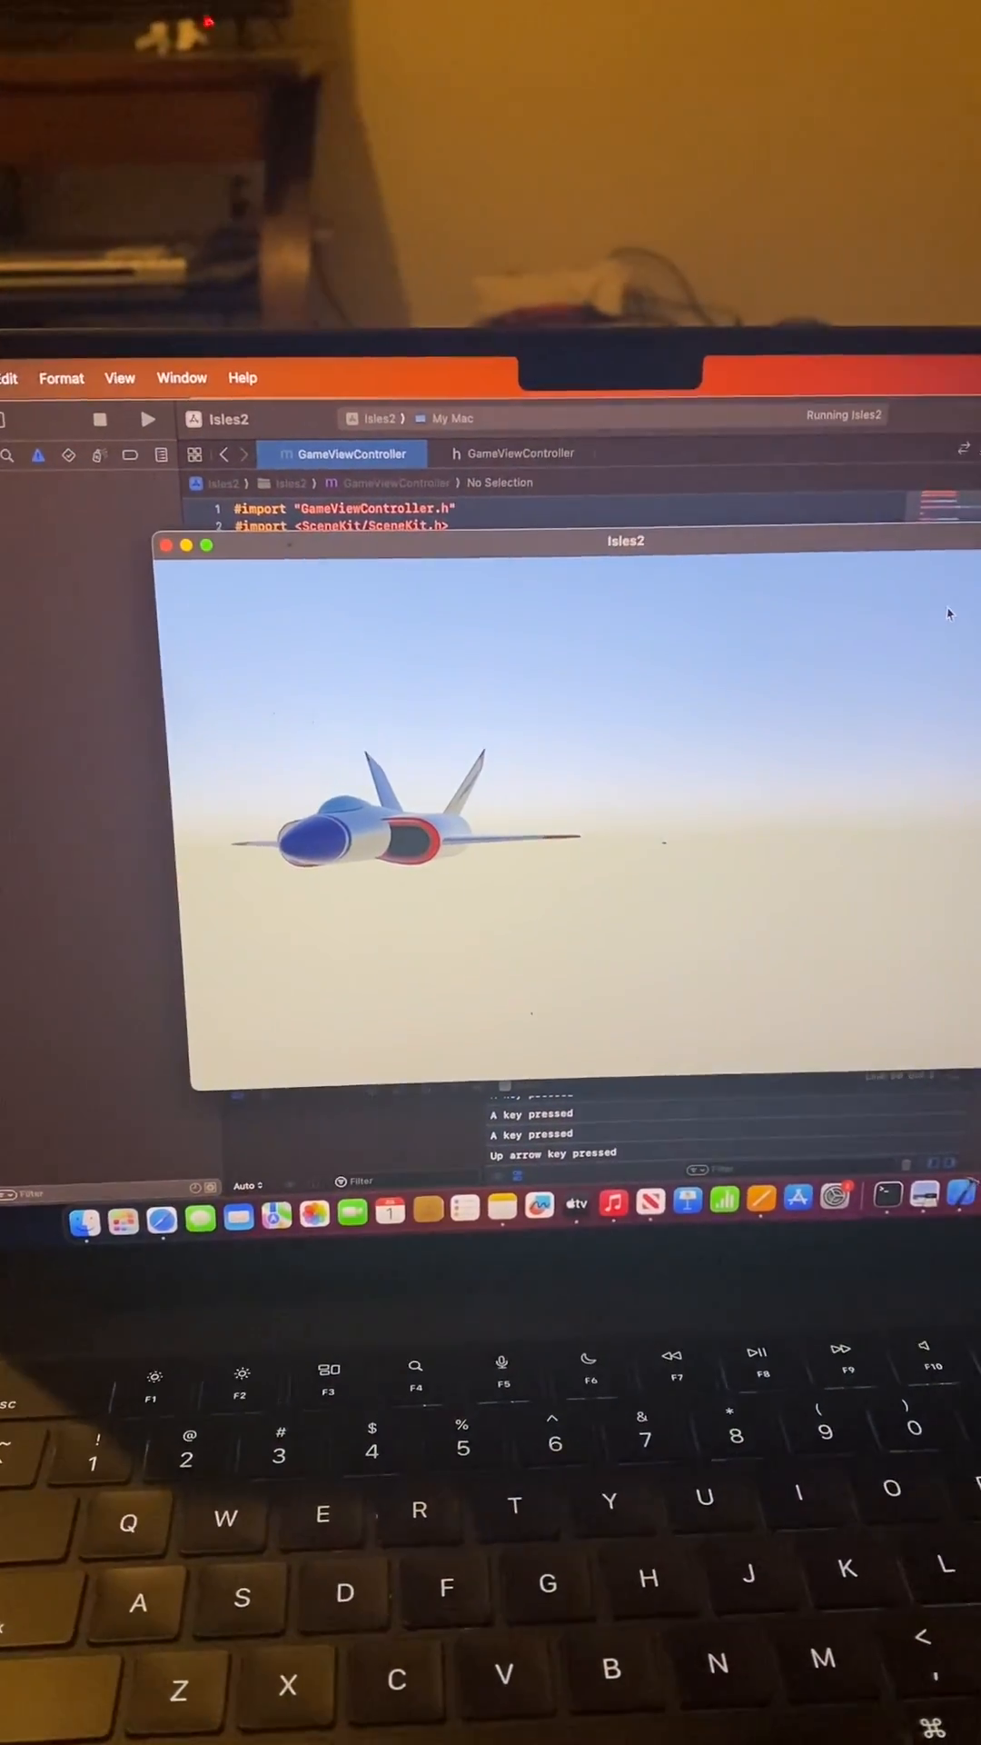